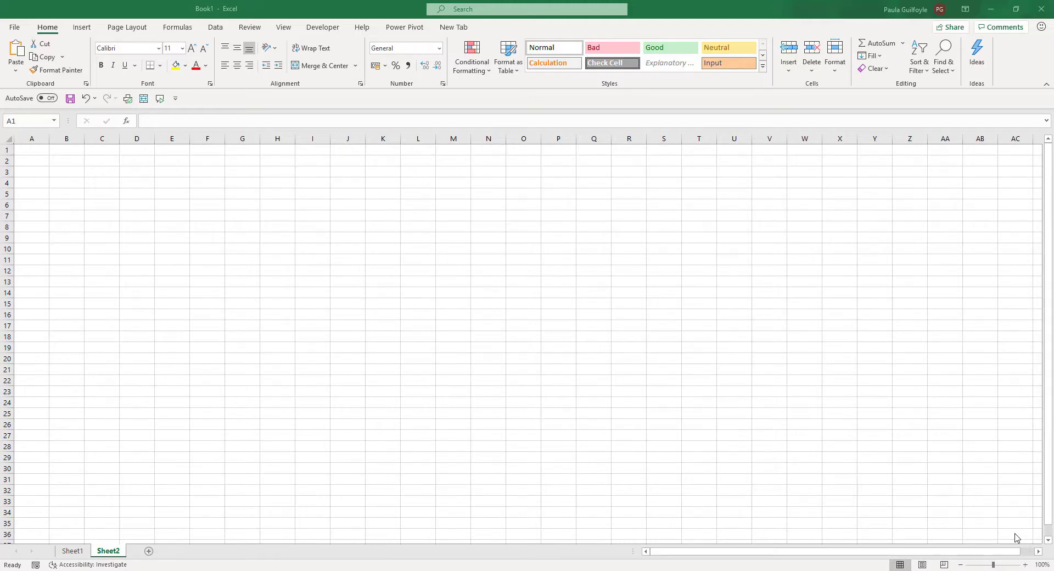
mouse_move(79, 3)
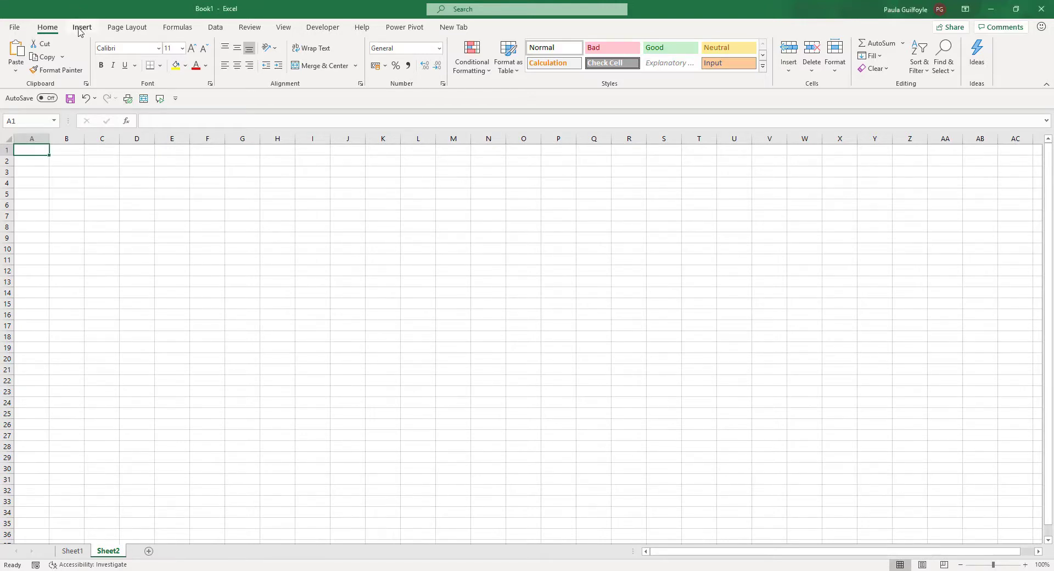
- Switch to the Insert tab to reach the Icons library
click(82, 27)
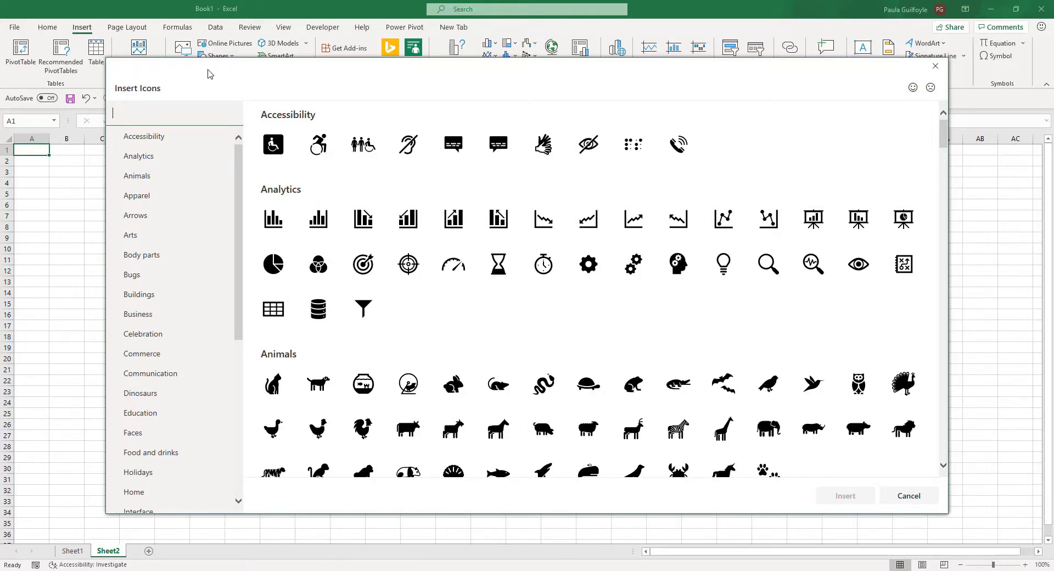
mouse_move(276, 260)
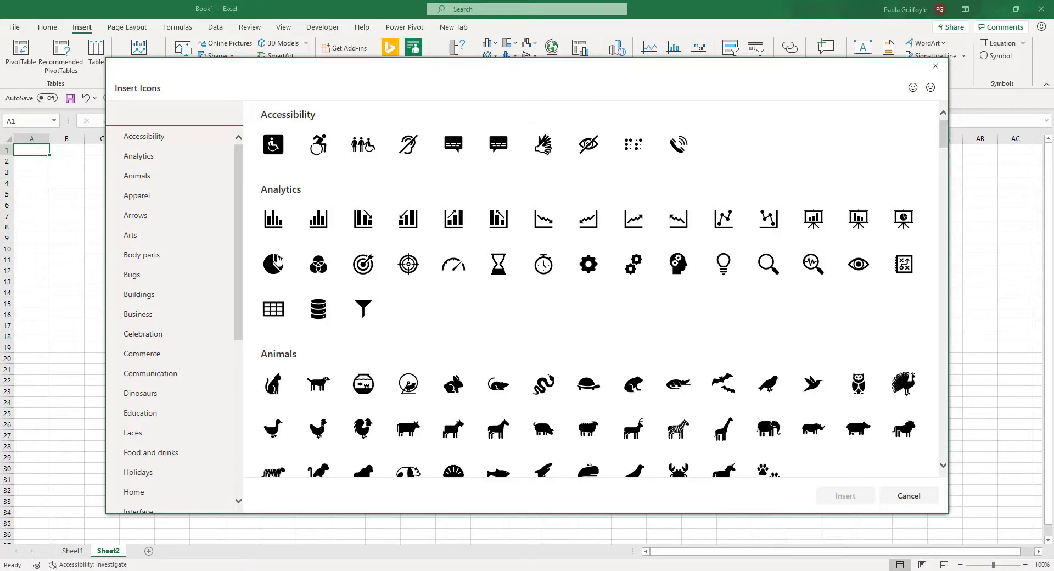
mouse_move(154, 103)
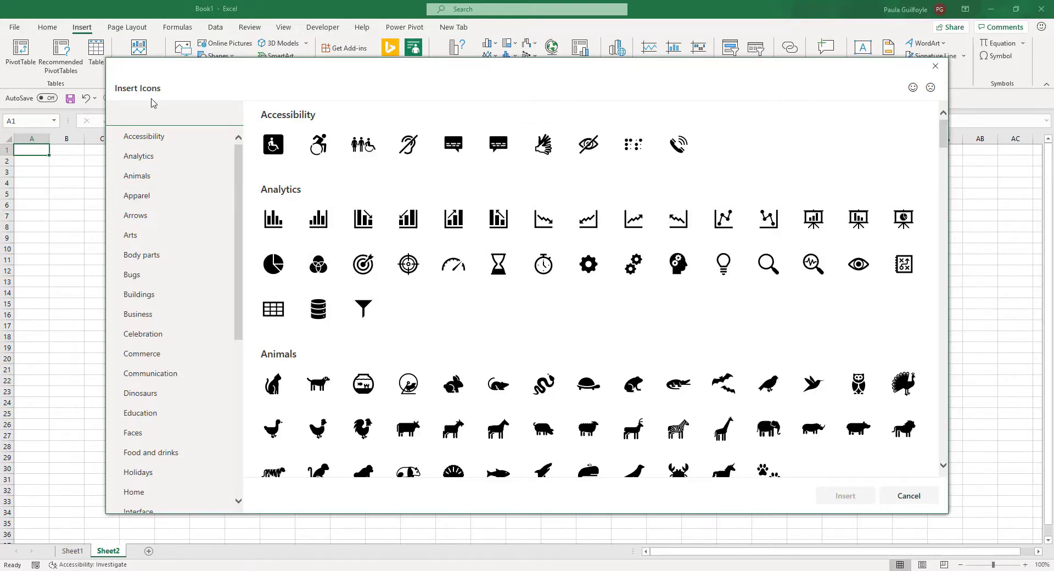
- Search icons for 'chart', then 'telephone', and pick the desk telephone icon
text(c)
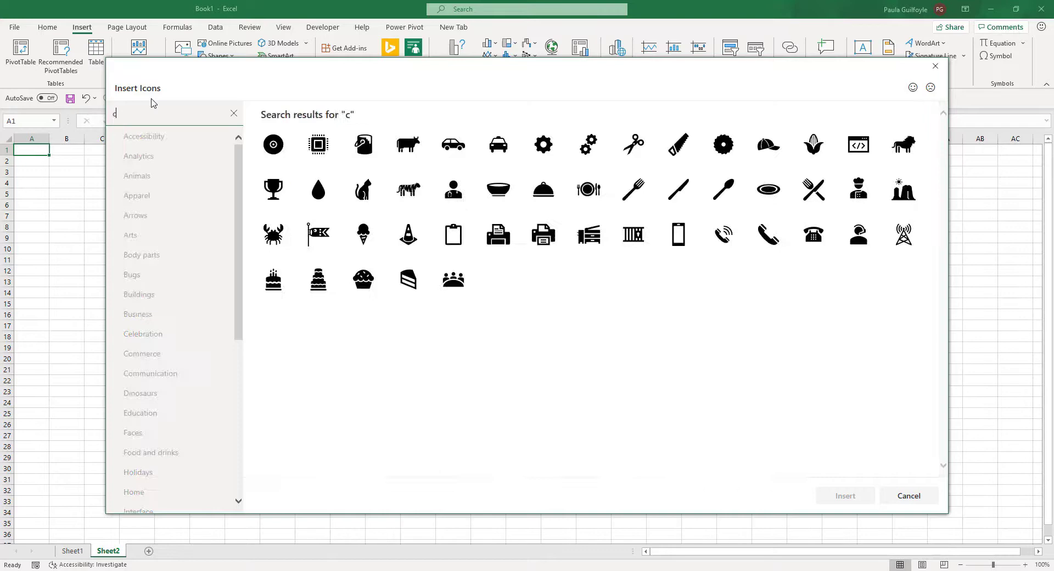
text(hart)
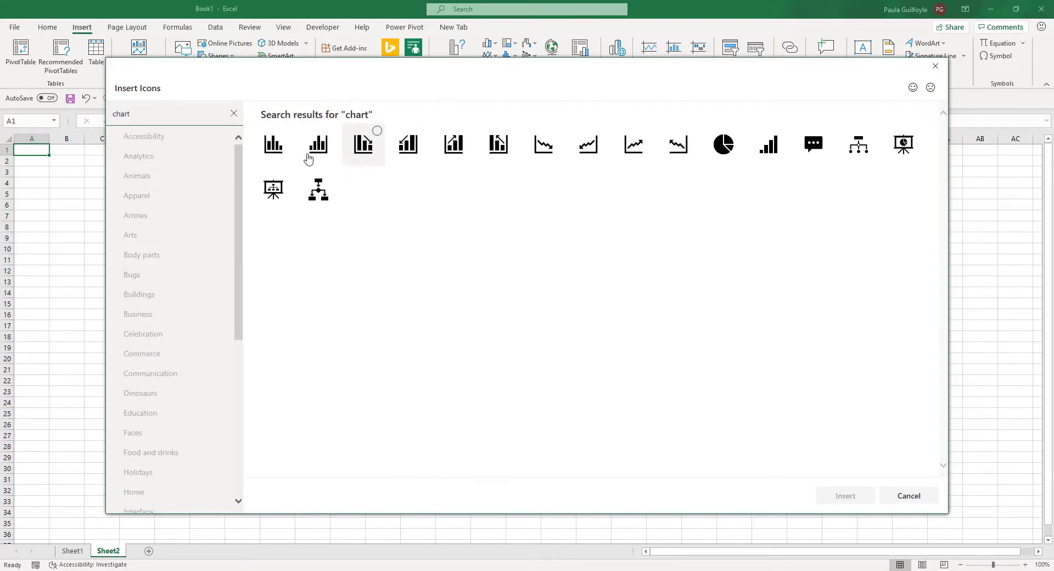
text(t)
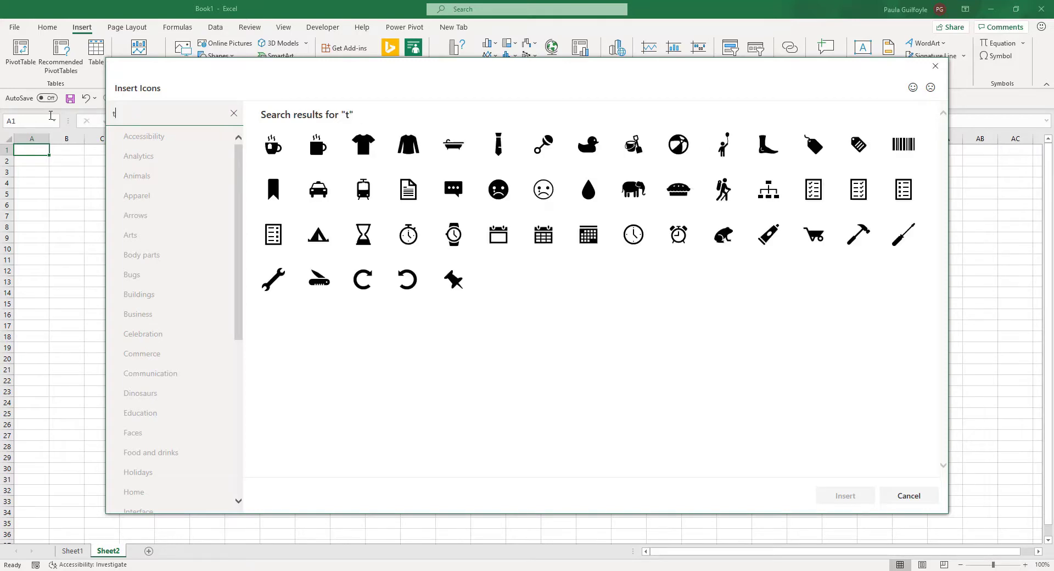
text(elephone)
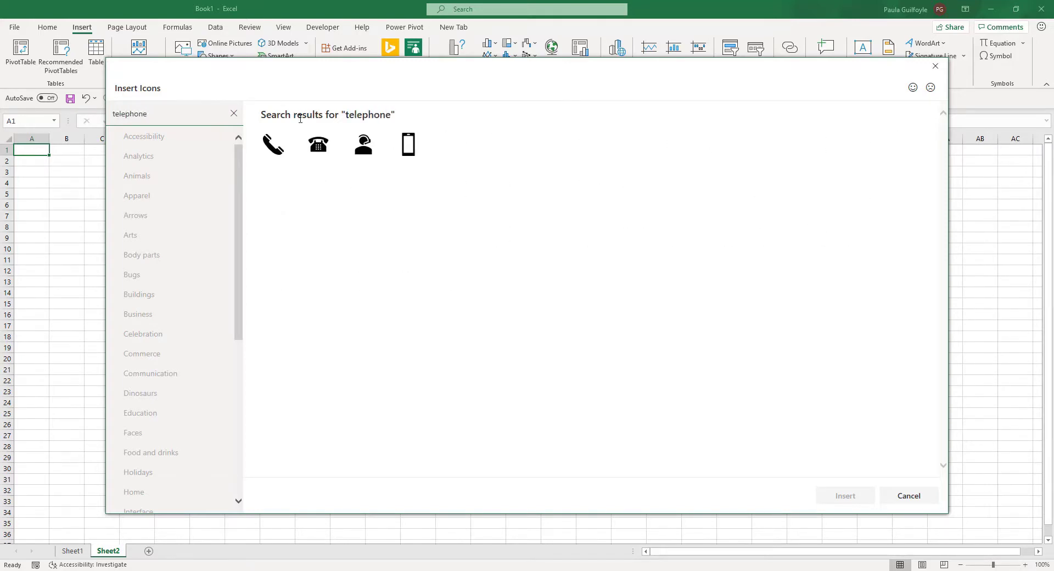
click(319, 145)
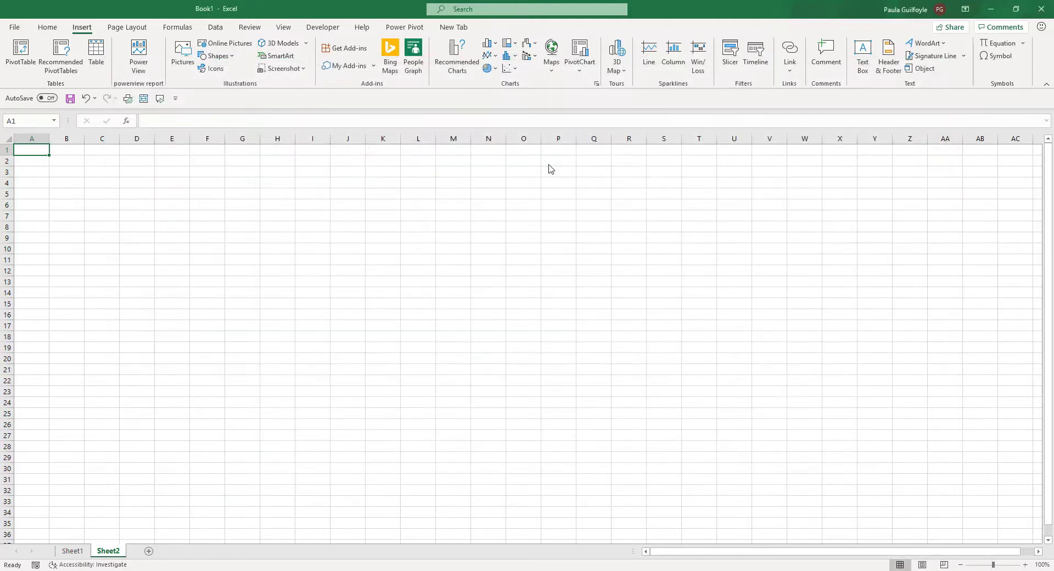
- Insert the desk telephone icon and enlarge it to 14.82 cm square
click(211, 69)
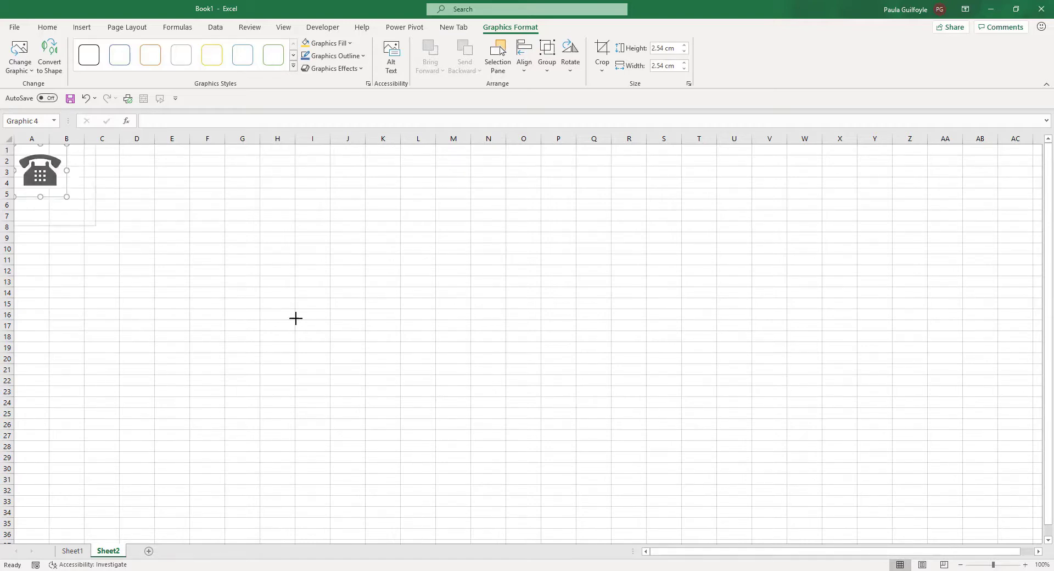
drag(66, 195, 320, 451)
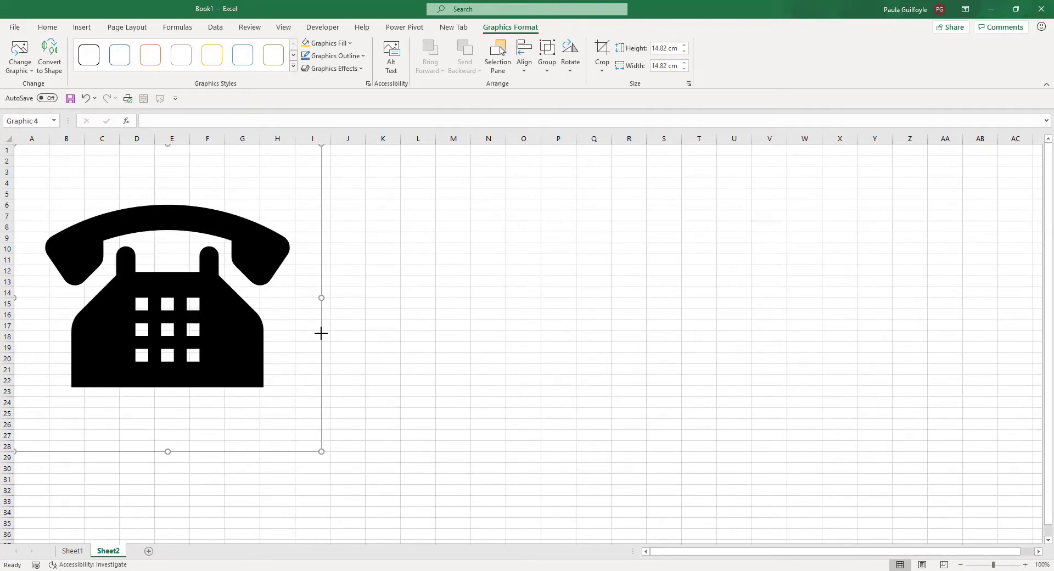
mouse_move(256, 351)
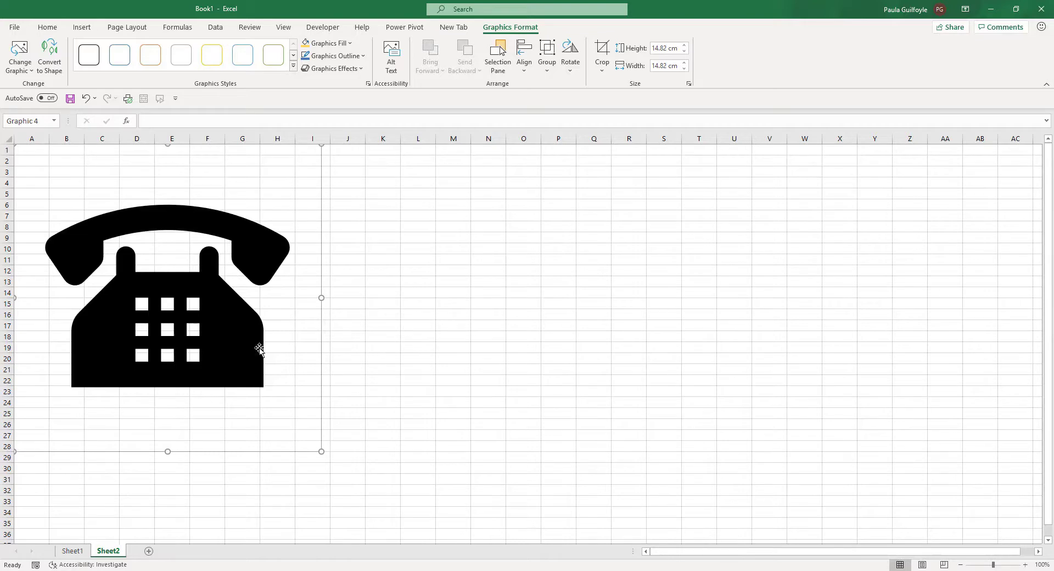
mouse_move(391, 55)
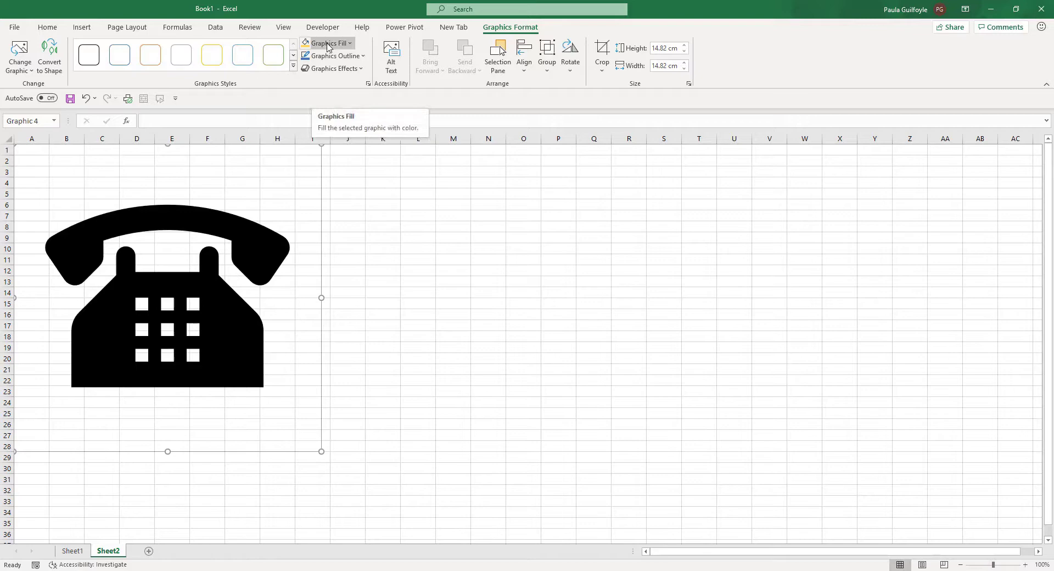
mouse_move(350, 45)
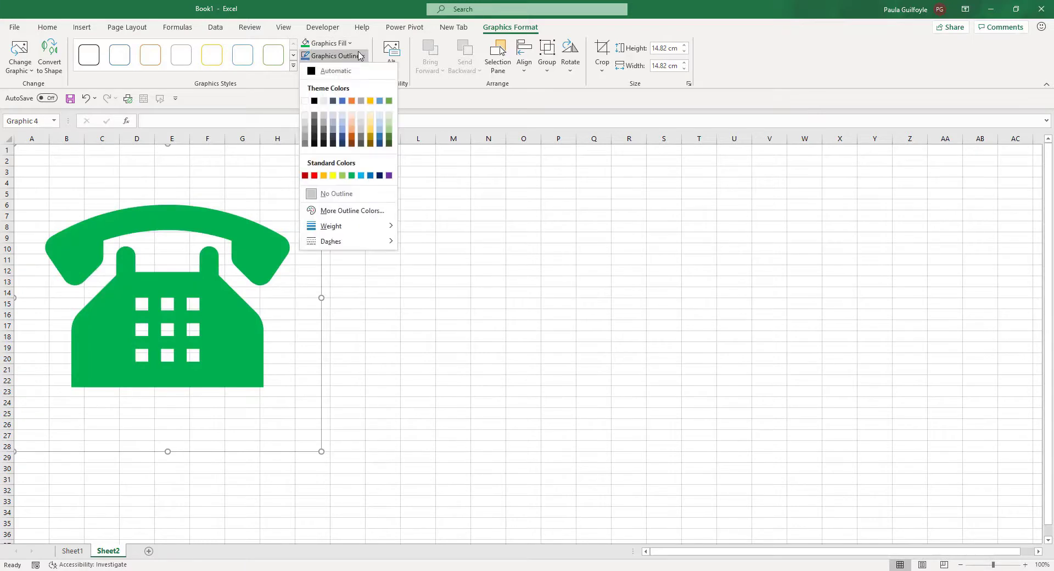
- Give the telephone icon a black outline
click(311, 101)
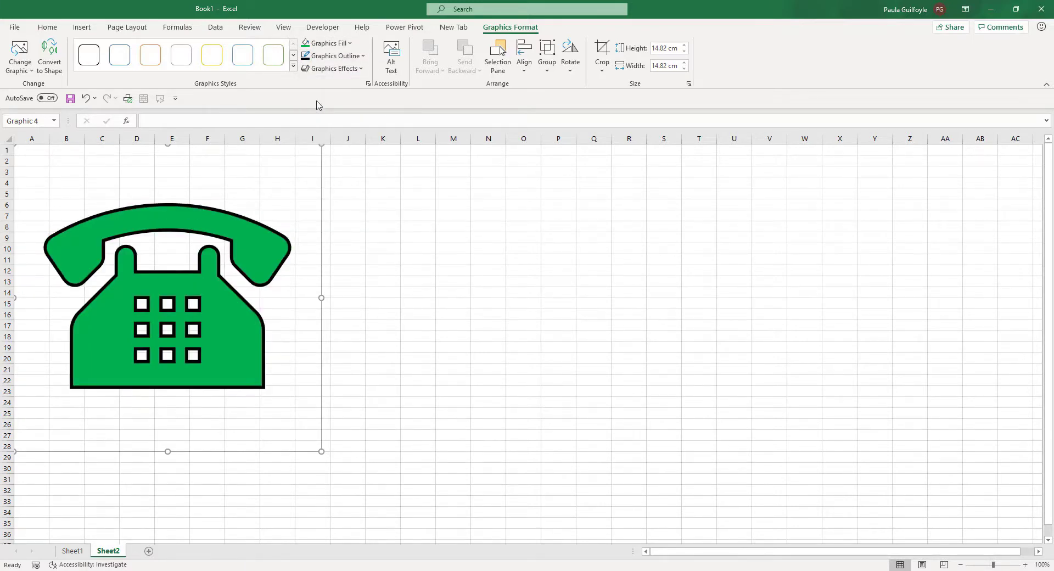
click(283, 26)
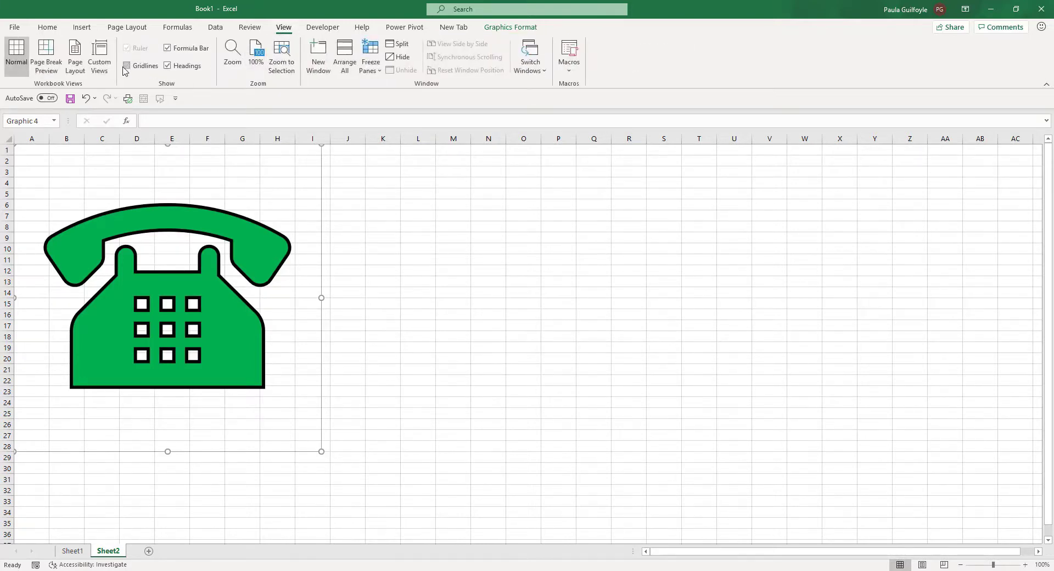
- Turn off Sheet2 gridlines and deselect the telephone icon
click(127, 66)
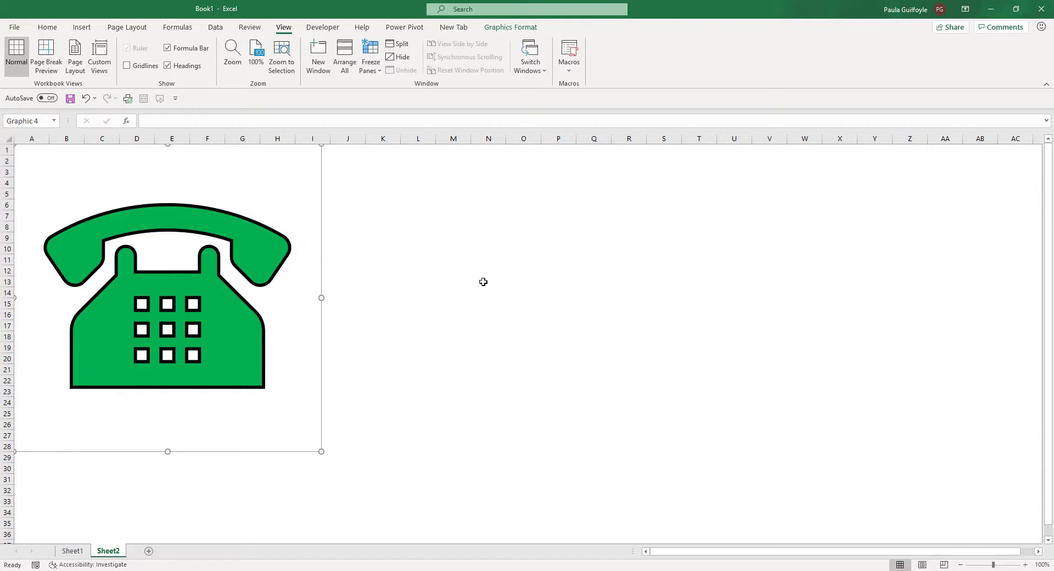
click(453, 248)
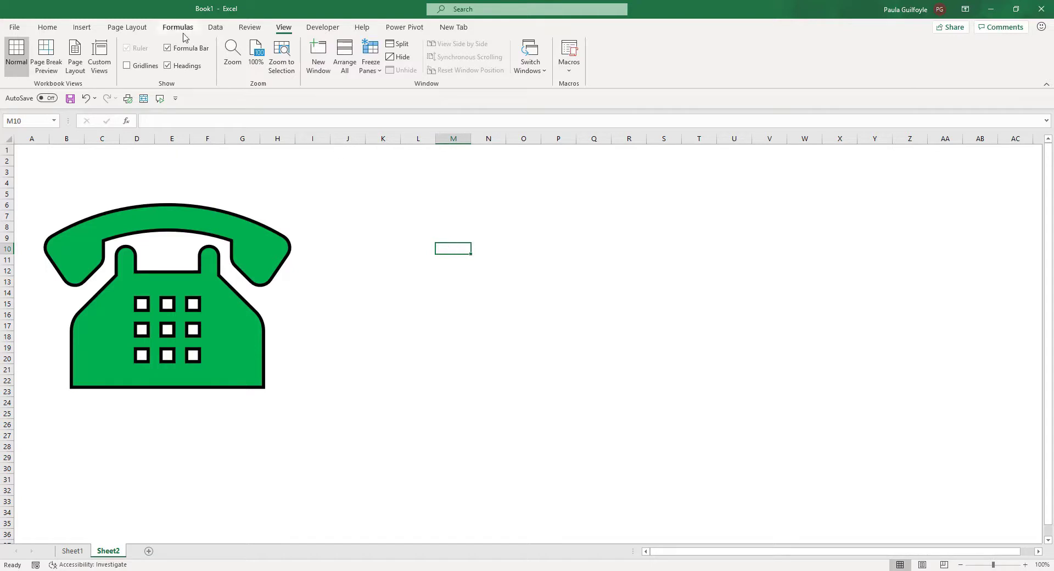
- Choose 3D Models > From Online Sources on the Insert tab
click(81, 27)
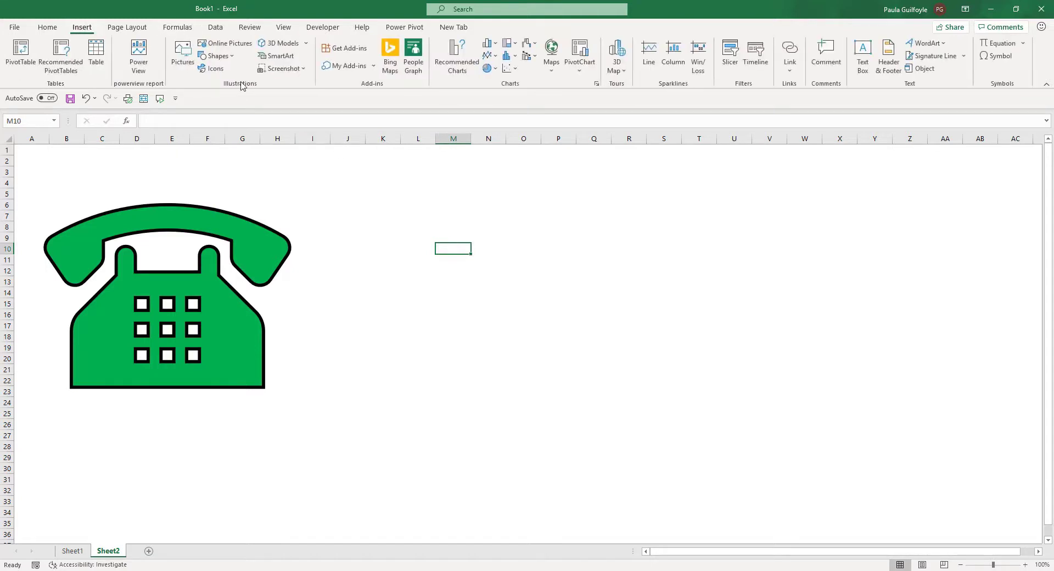
mouse_move(215, 68)
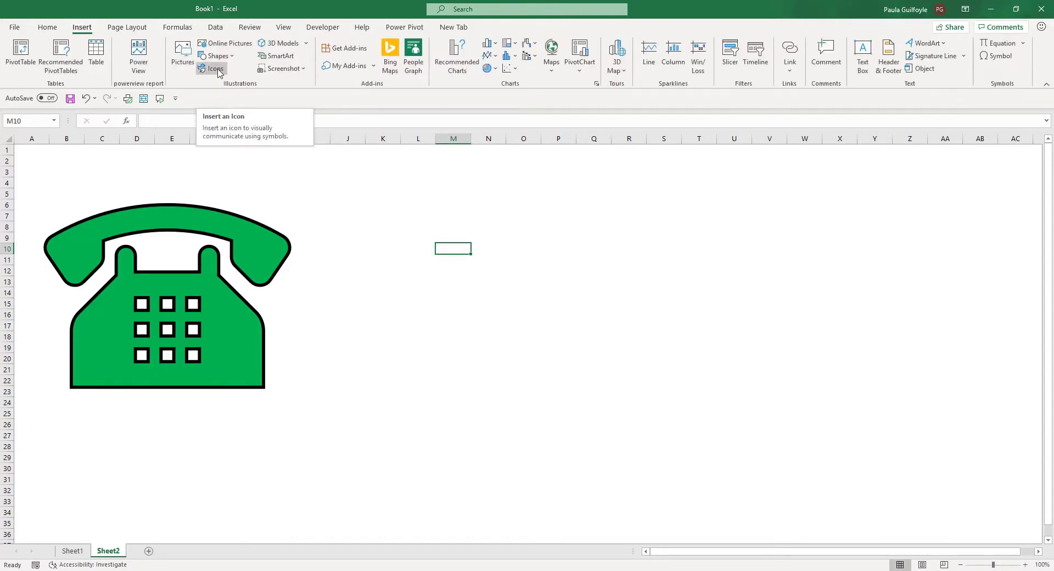
mouse_move(305, 49)
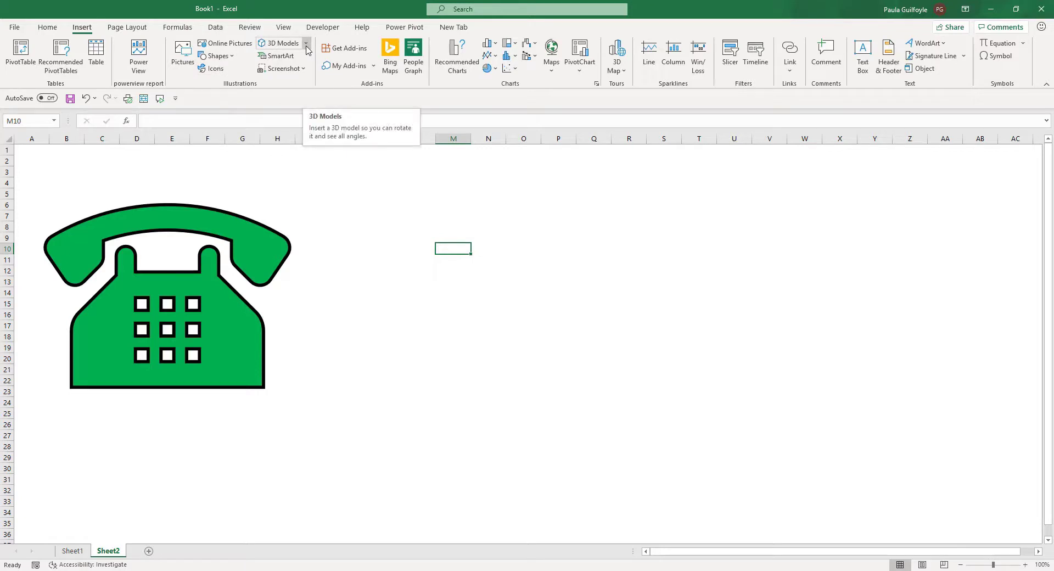
click(305, 43)
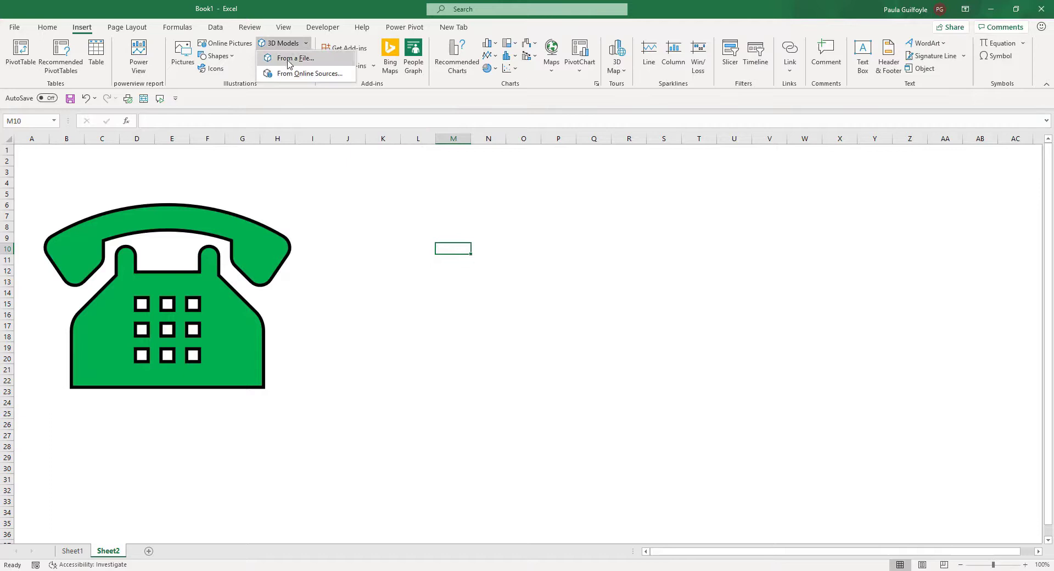
mouse_move(287, 63)
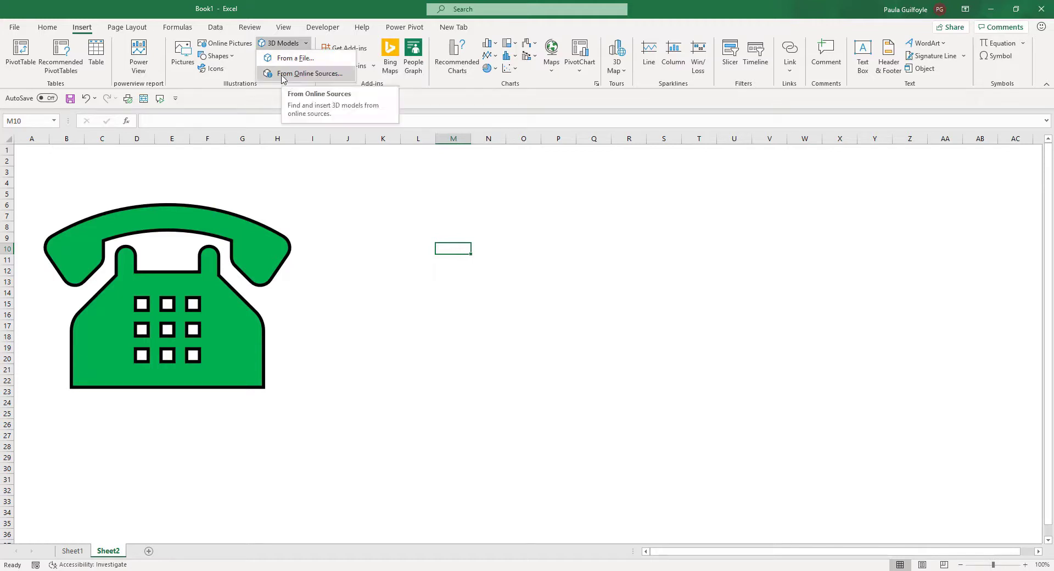
click(309, 73)
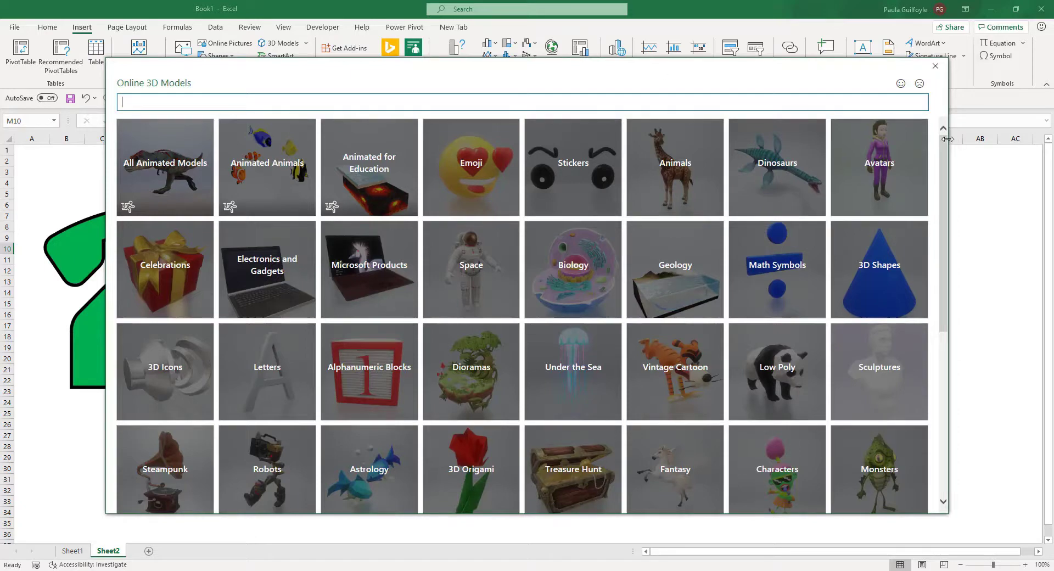
- Pick the bee model from the Animated Animals category and insert it
scroll(down, 3)
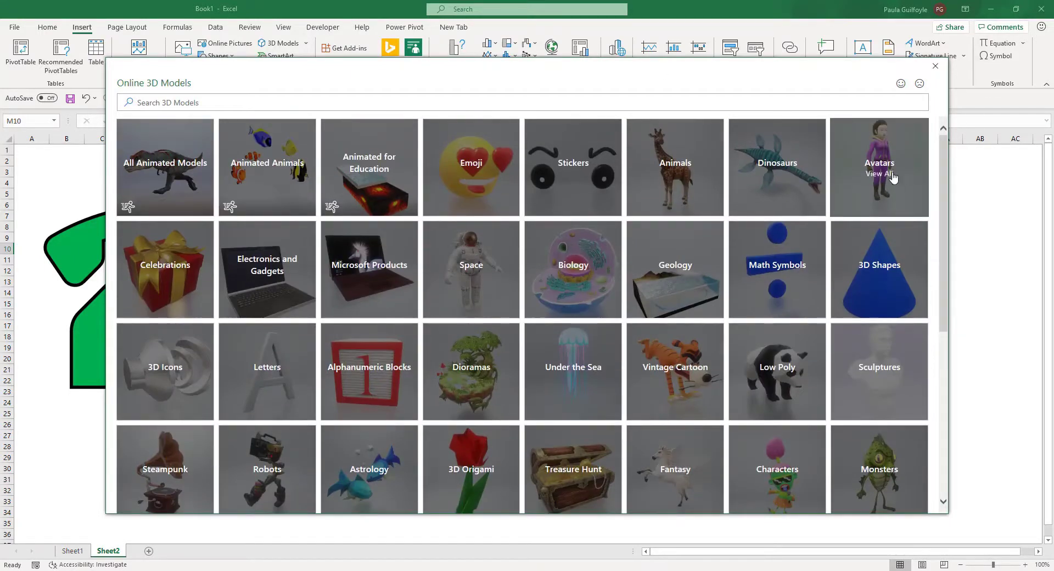
mouse_move(288, 179)
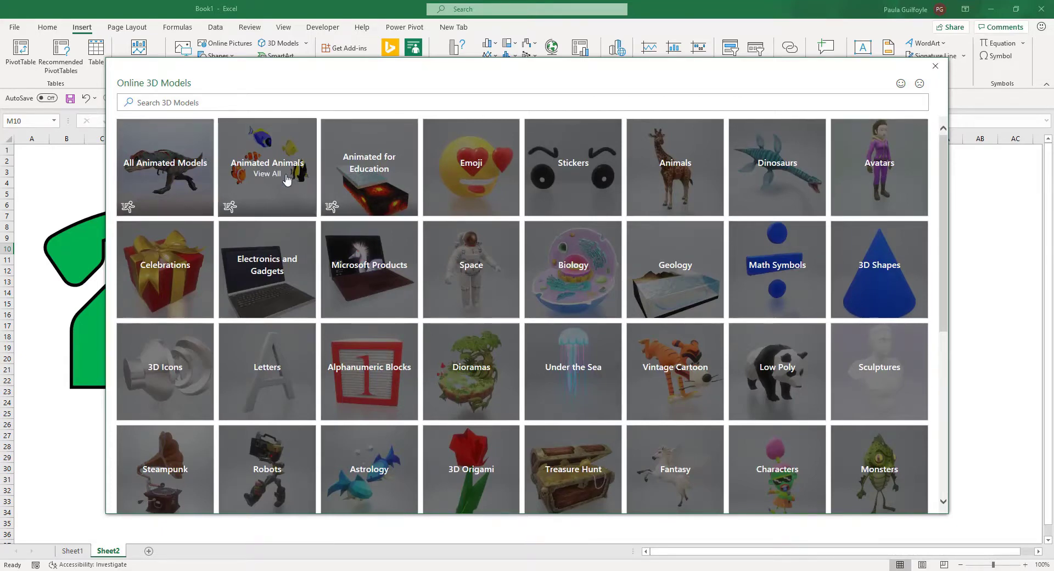
click(267, 181)
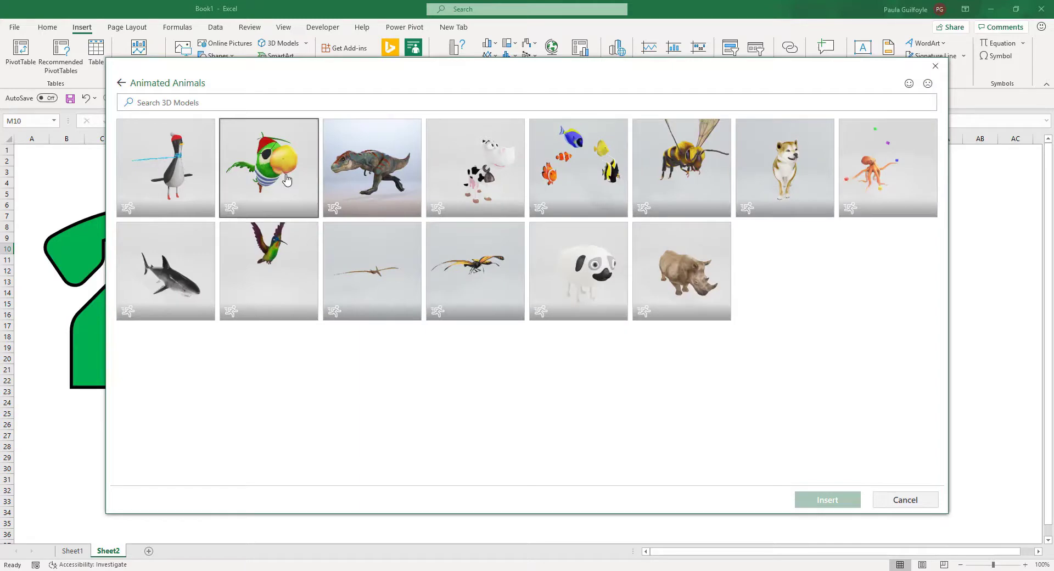
click(681, 168)
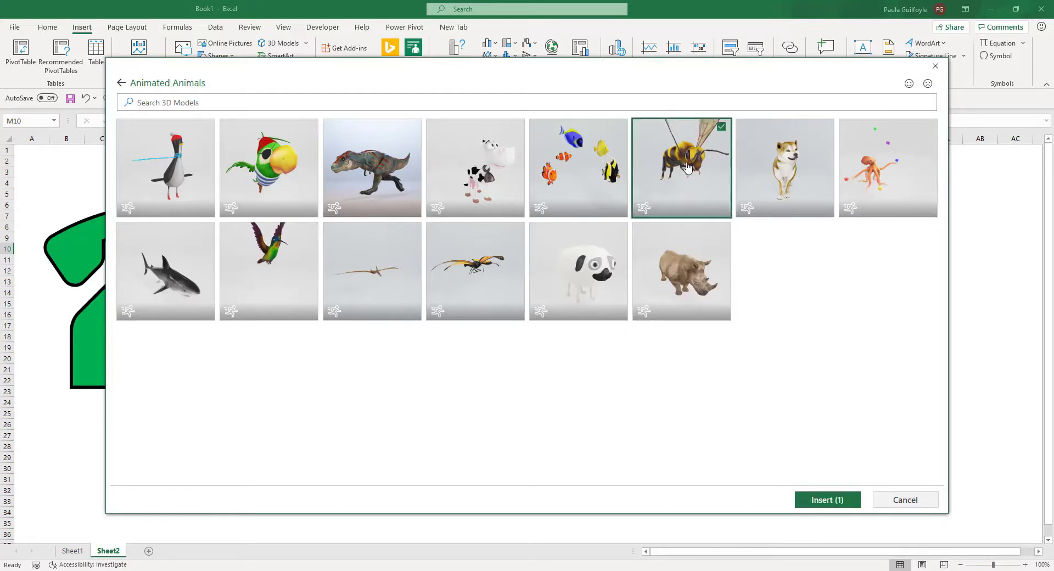
click(905, 499)
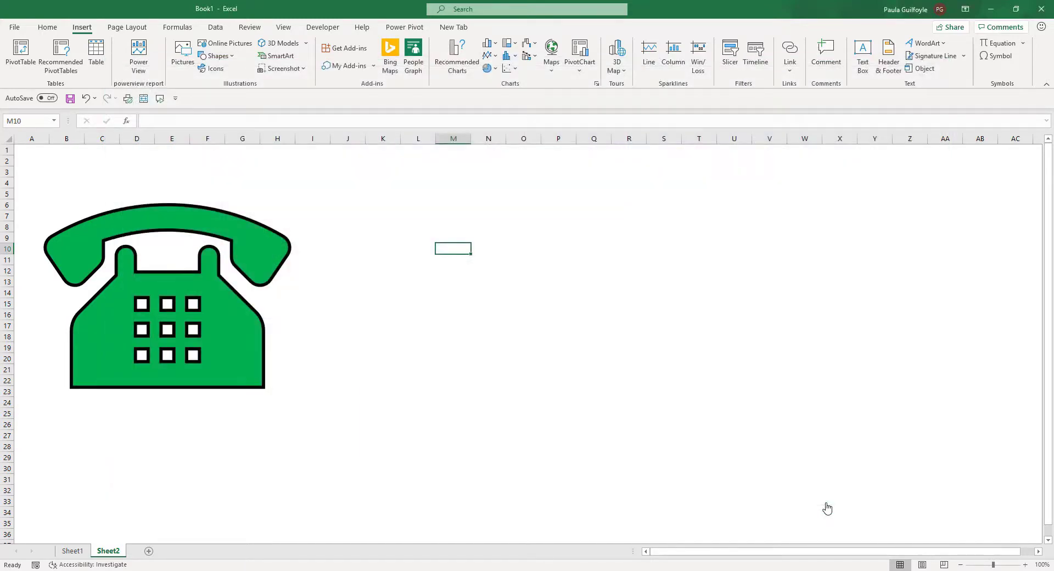
- Drag the inserted bee into position beside the telephone
click(281, 43)
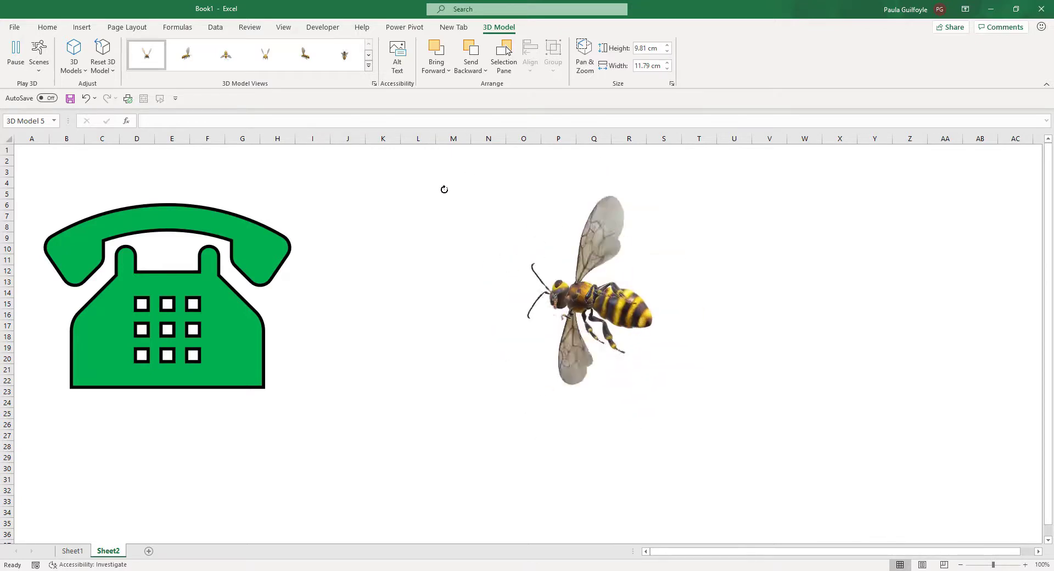
drag(444, 189, 664, 422)
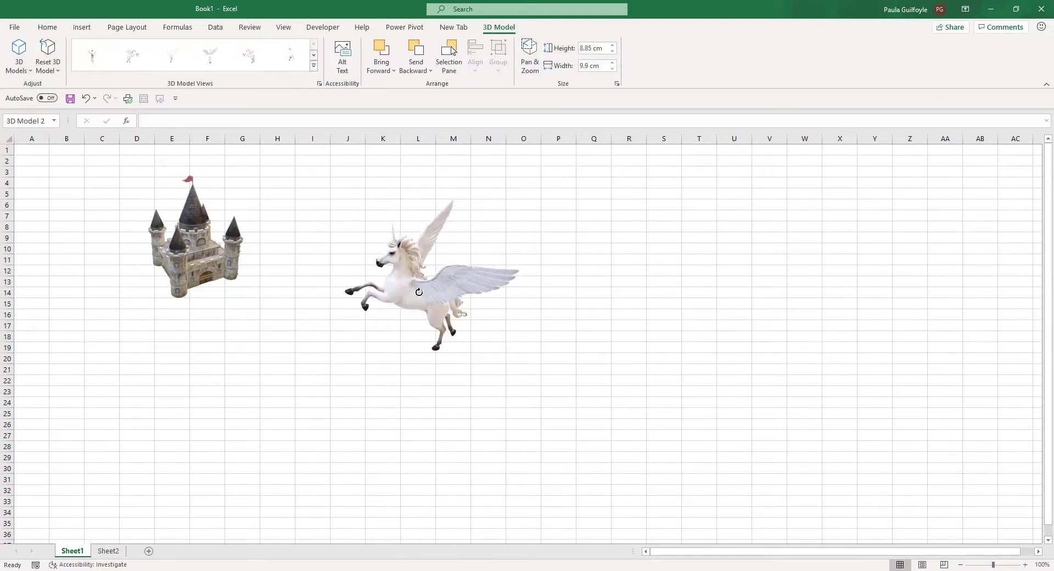
- Rotate the pegasus with its 3D handle, then select the castle model
drag(419, 291, 374, 391)
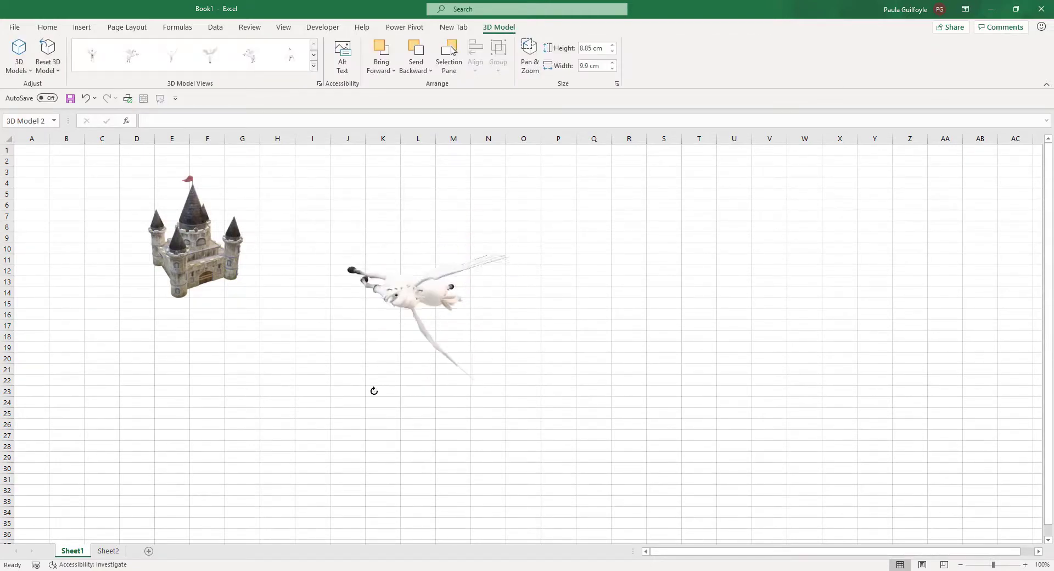
drag(374, 391, 473, 304)
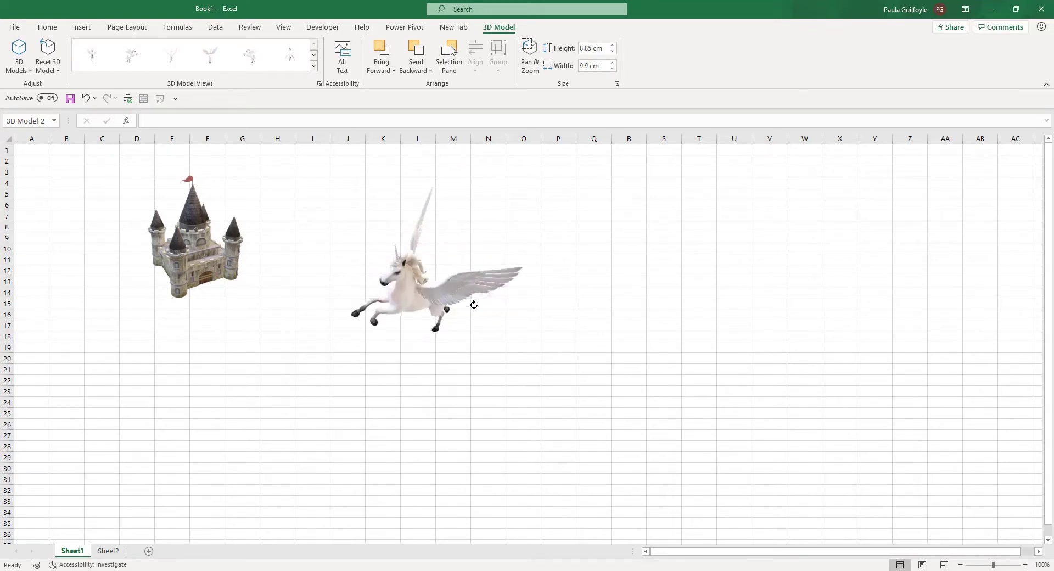
click(192, 226)
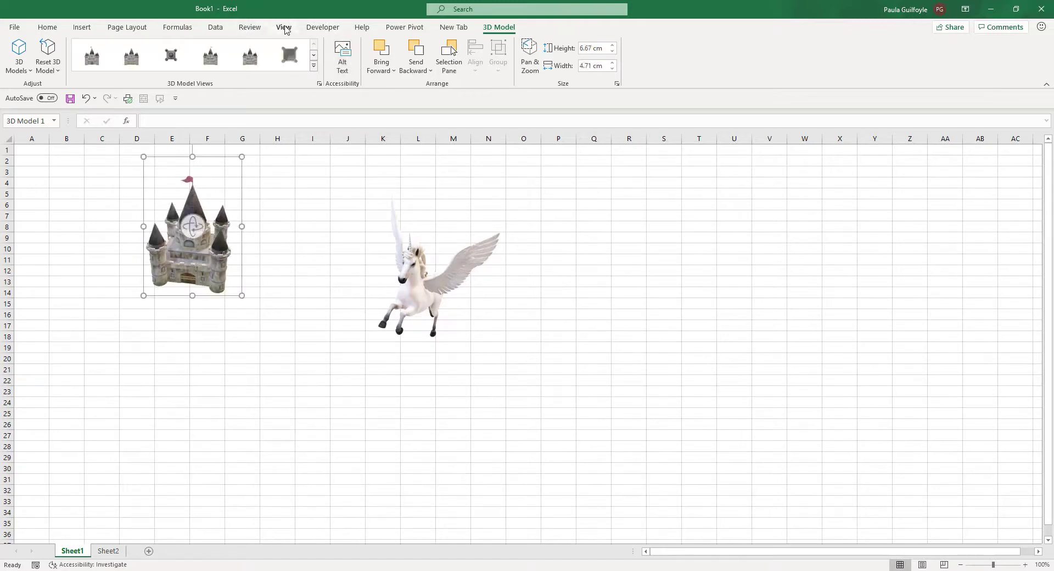
- Bring up Sheet1's View options and deselect the castle model
click(283, 26)
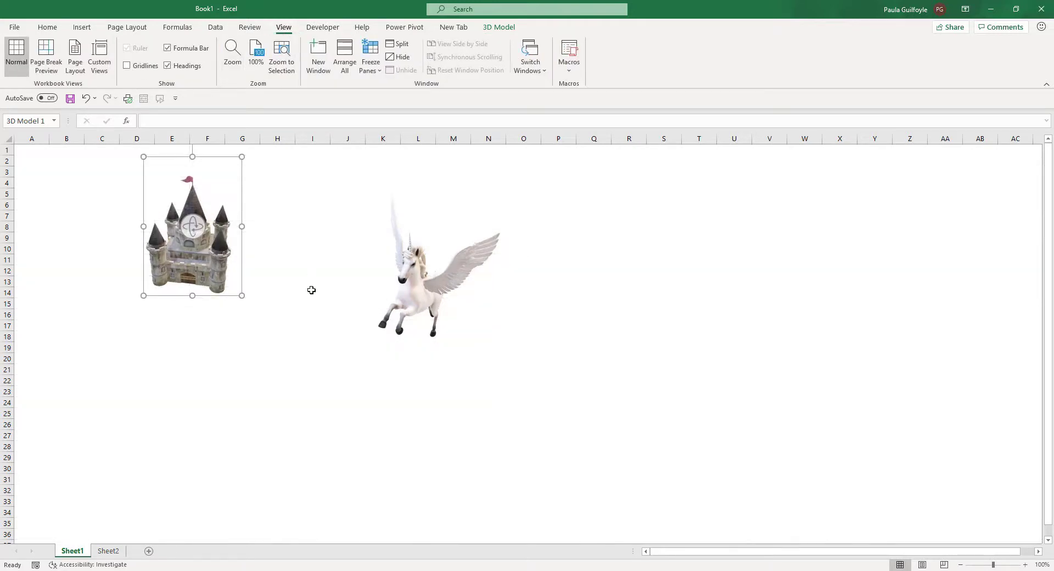
click(276, 304)
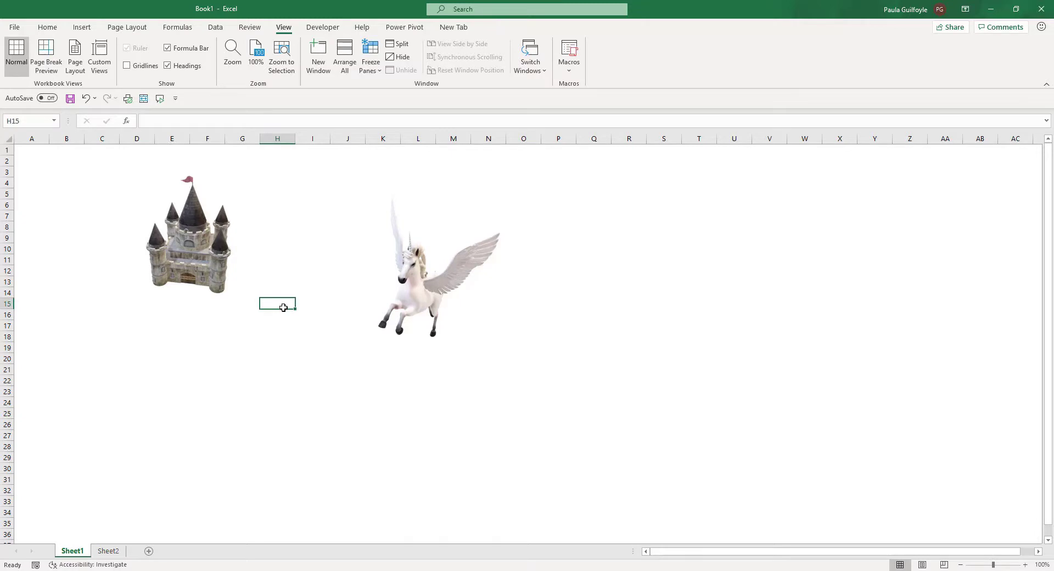